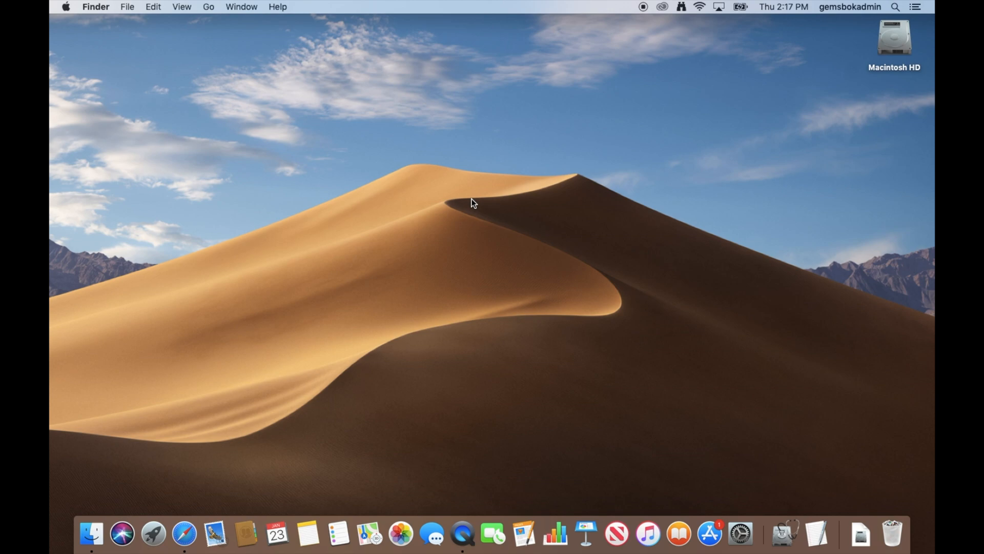
mouse_move(309, 533)
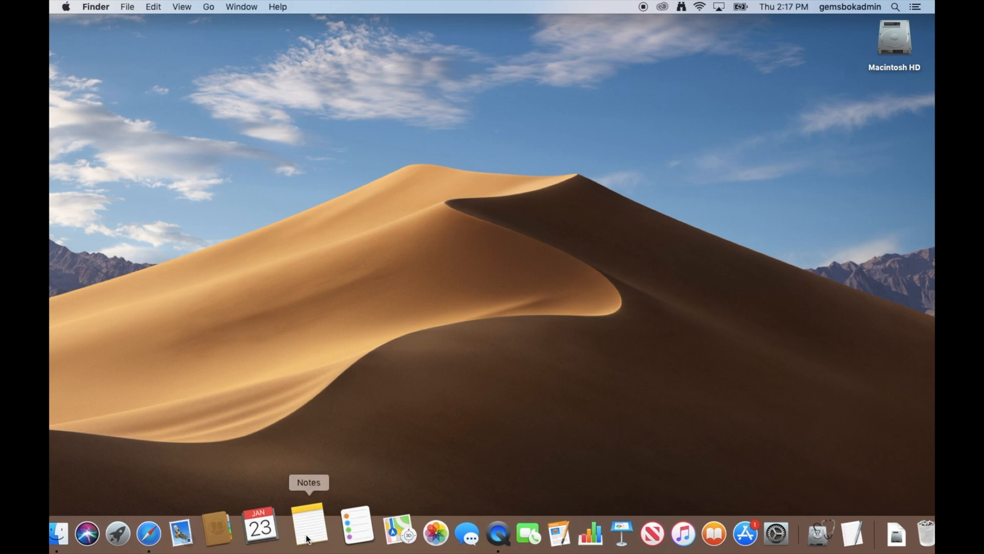
Step: Launch the Notes app from the Dock
left_click(306, 527)
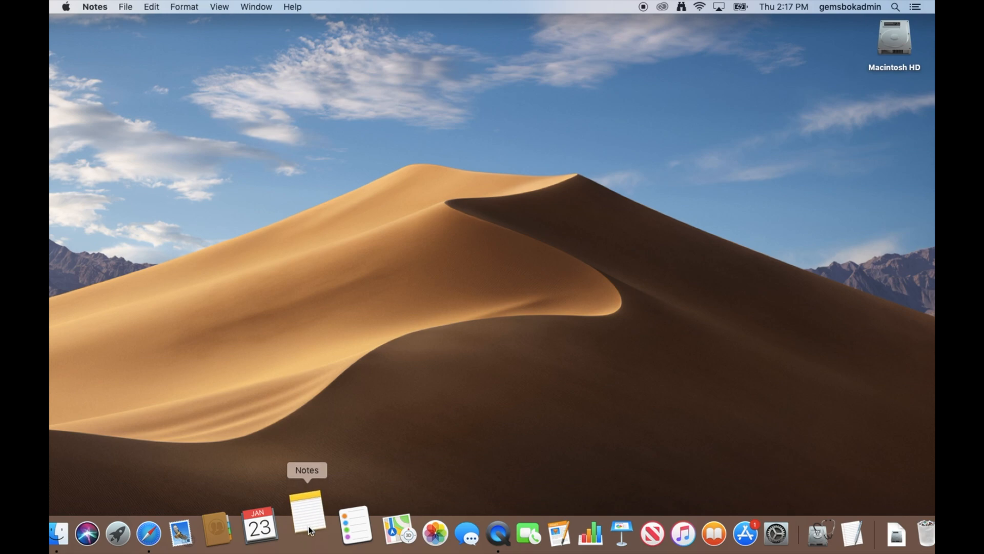
Step: Bring up the Notes window and open Confidential Note after viewing Generic Note
left_click(306, 512)
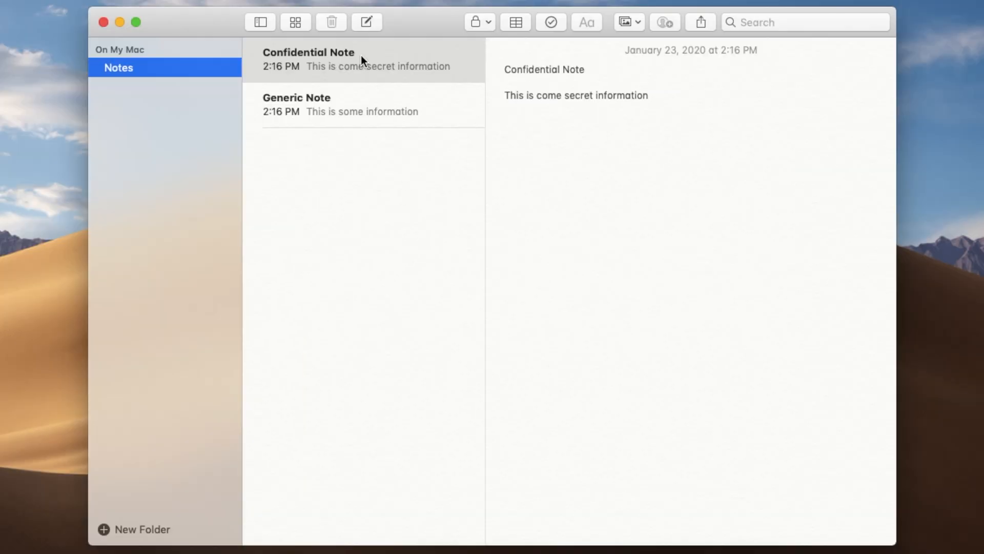
mouse_move(361, 167)
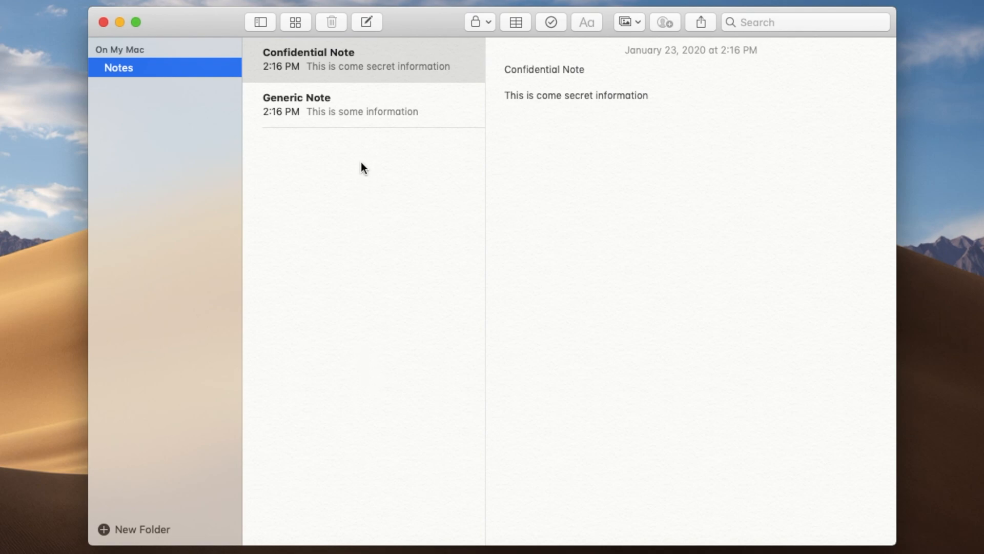
mouse_move(365, 186)
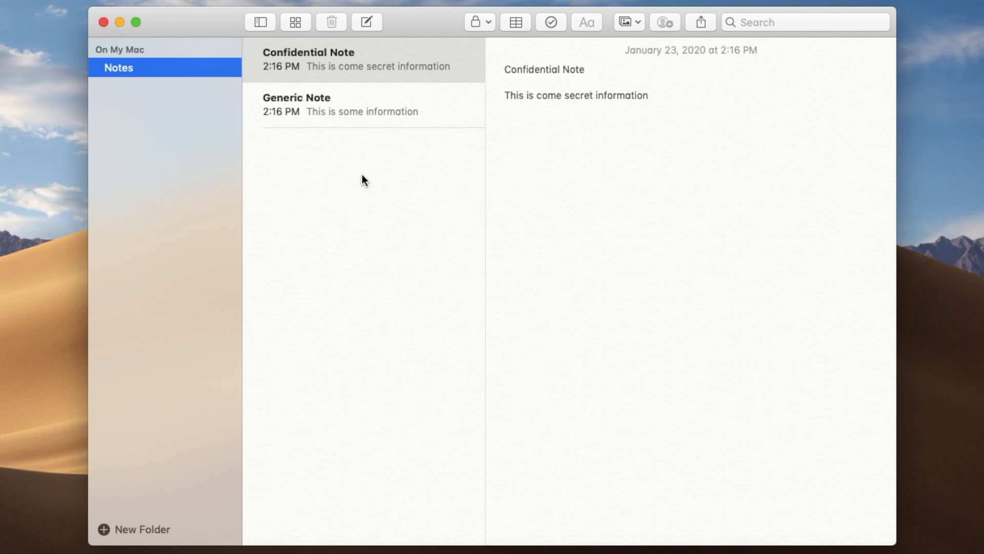
left_click(355, 105)
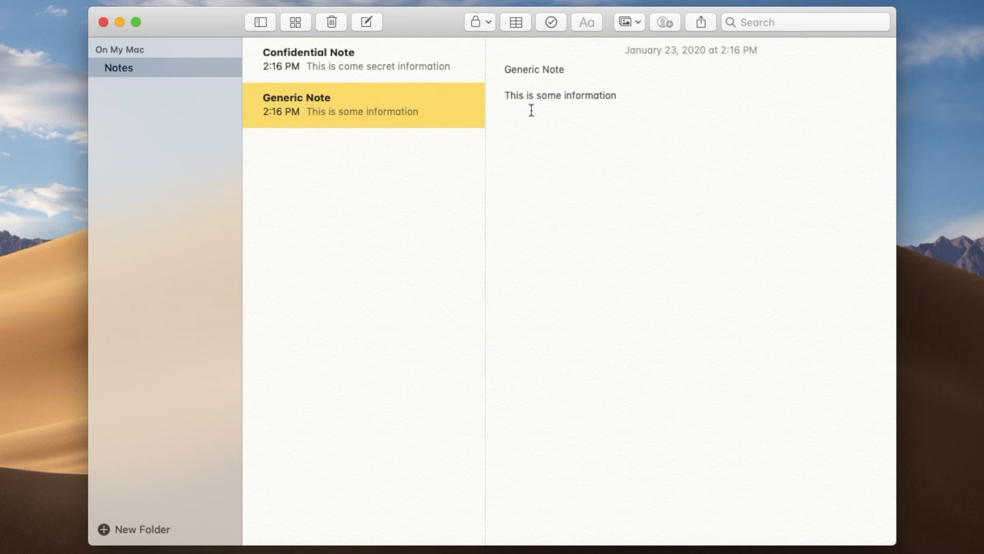
mouse_move(321, 59)
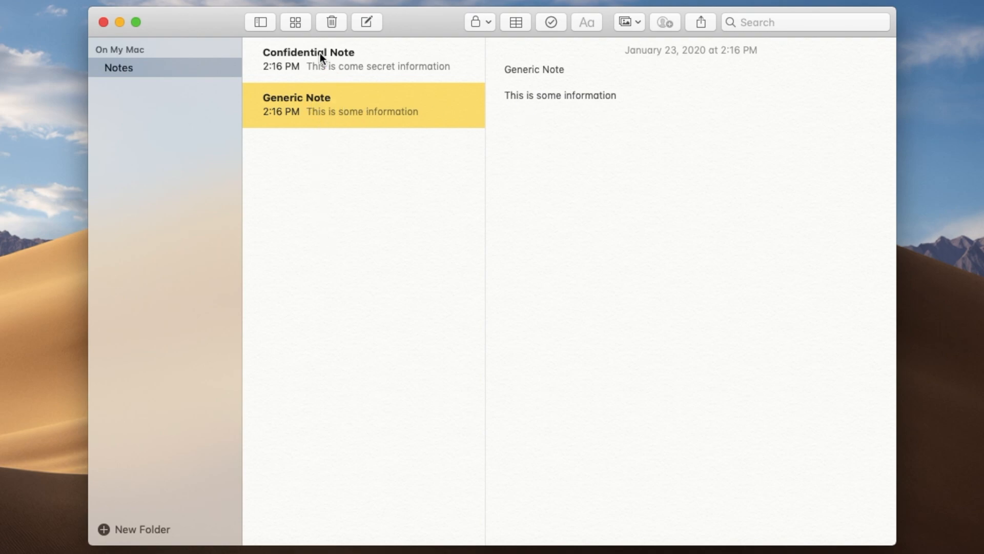
left_click(309, 59)
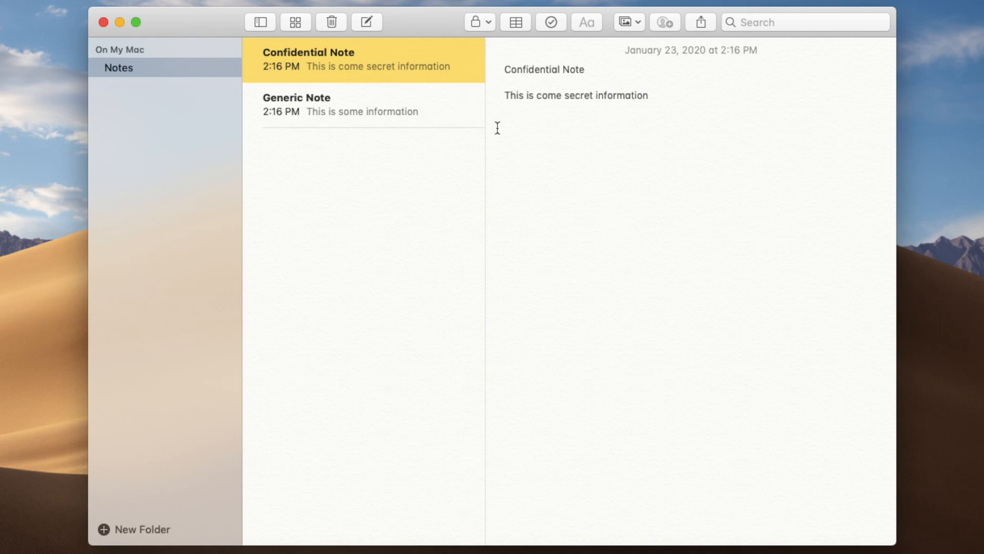
mouse_move(555, 163)
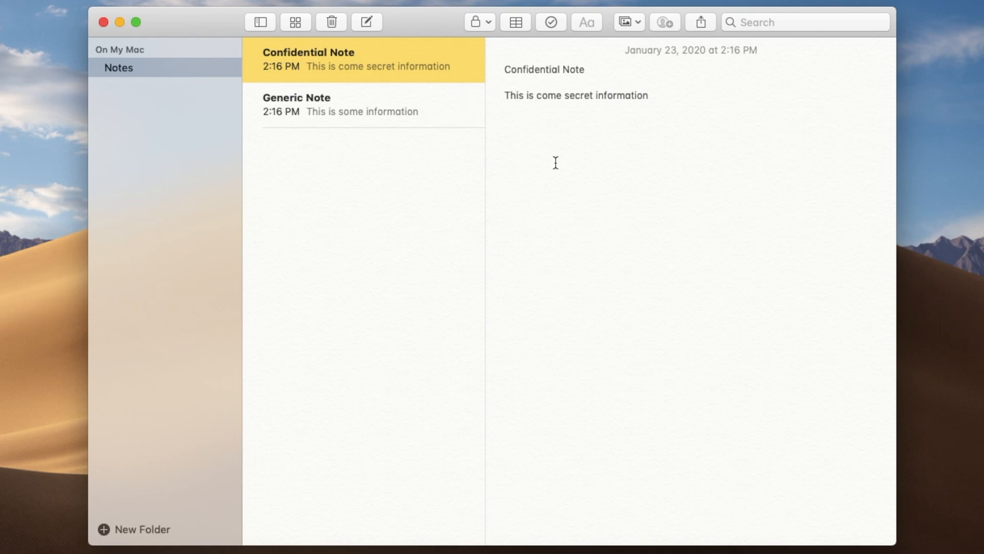
mouse_move(438, 20)
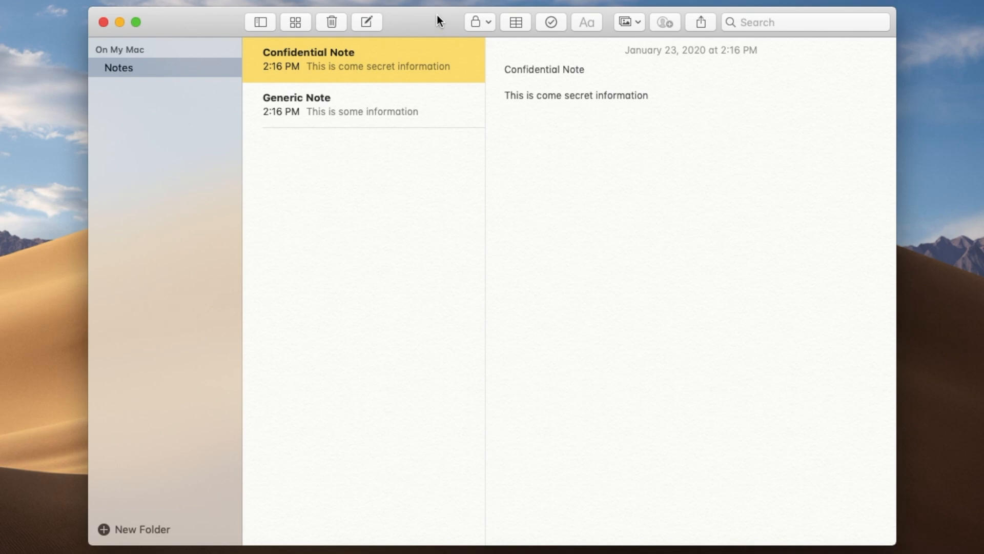
mouse_move(489, 27)
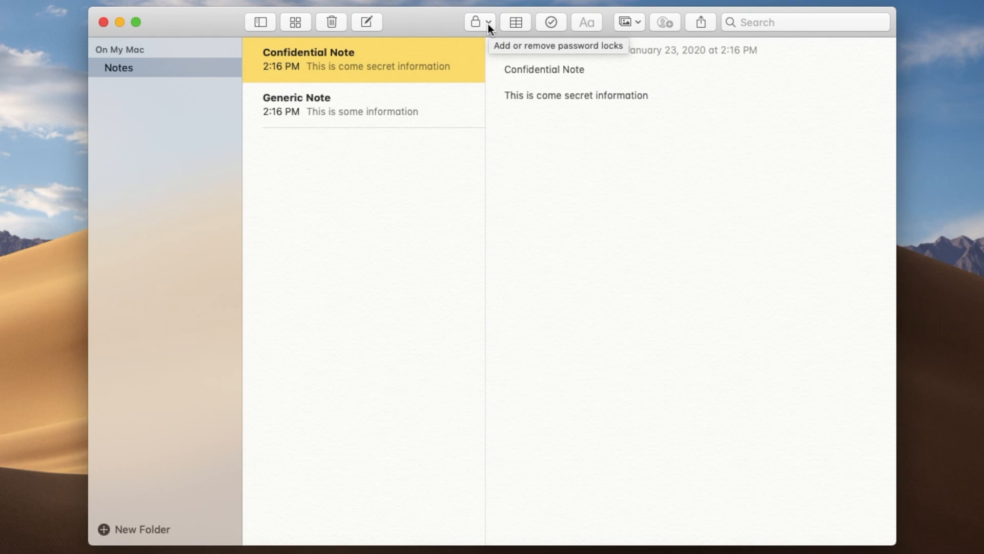
Step: Start locking Confidential Note via Lock Note, bringing up the create-password prompt
left_click(489, 21)
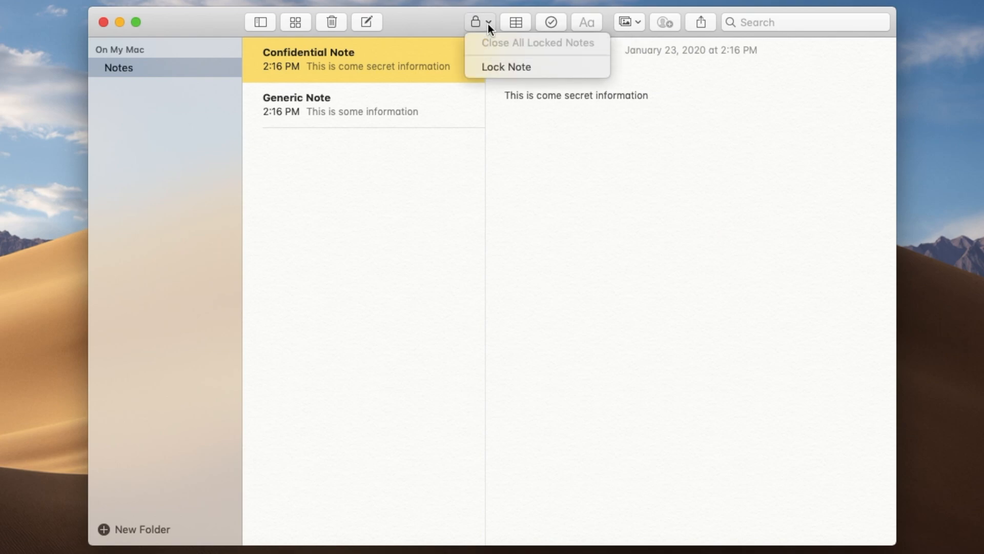
mouse_move(505, 67)
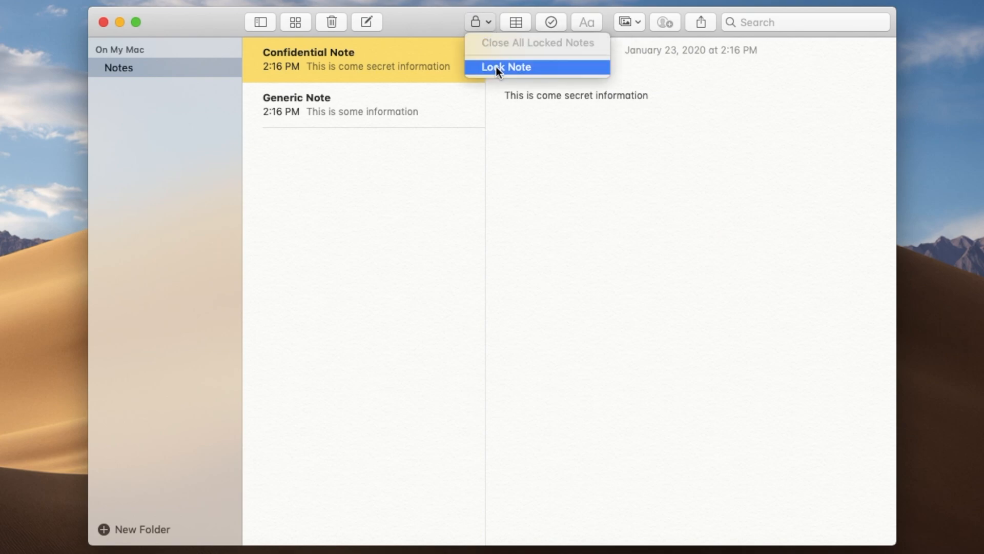
left_click(505, 68)
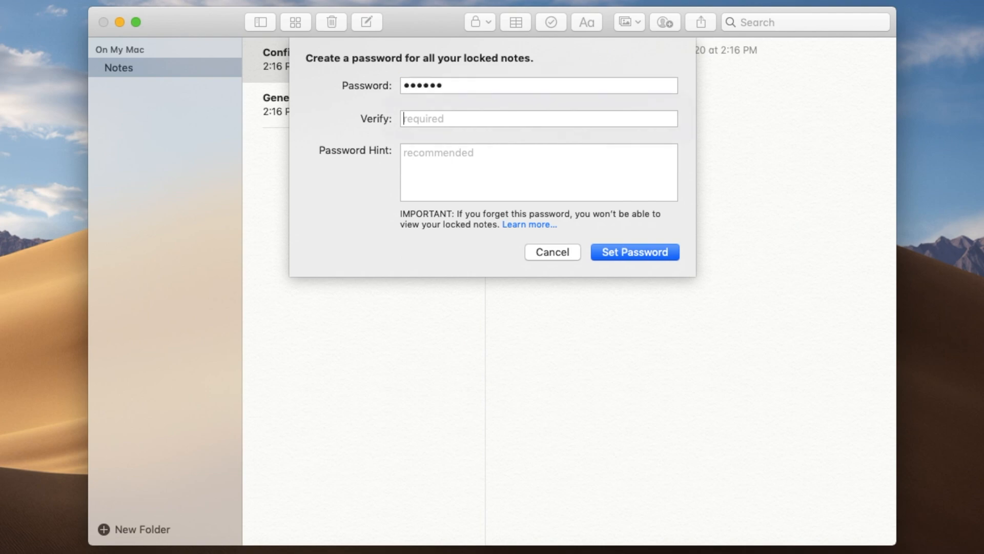
Step: Repeat the password in Verify and enter the hint 'Easy password'
type("••••")
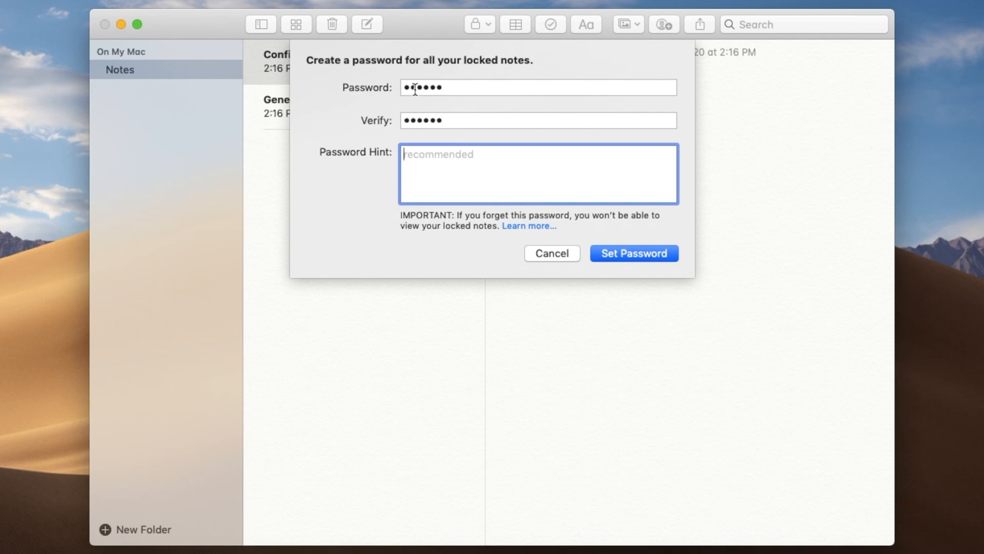
mouse_move(430, 159)
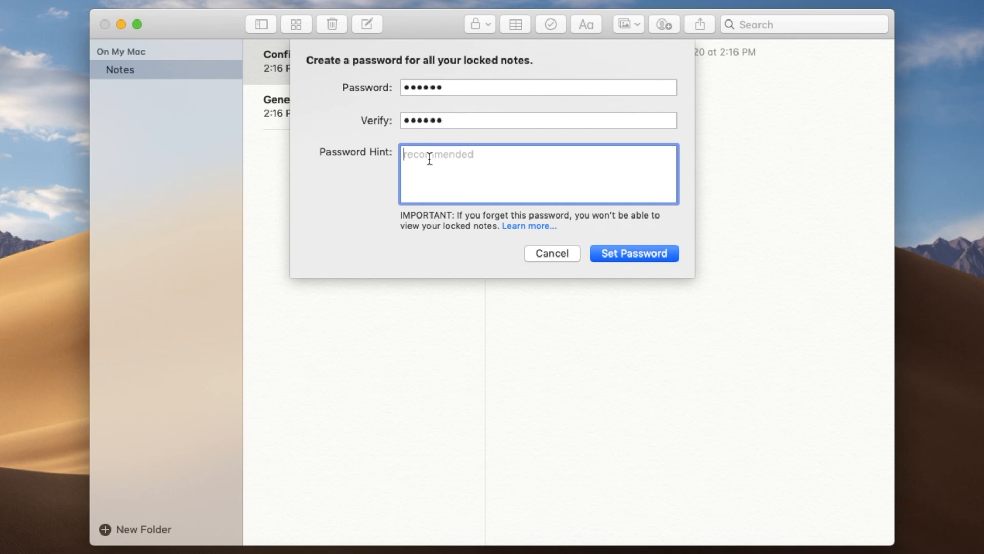
mouse_move(443, 164)
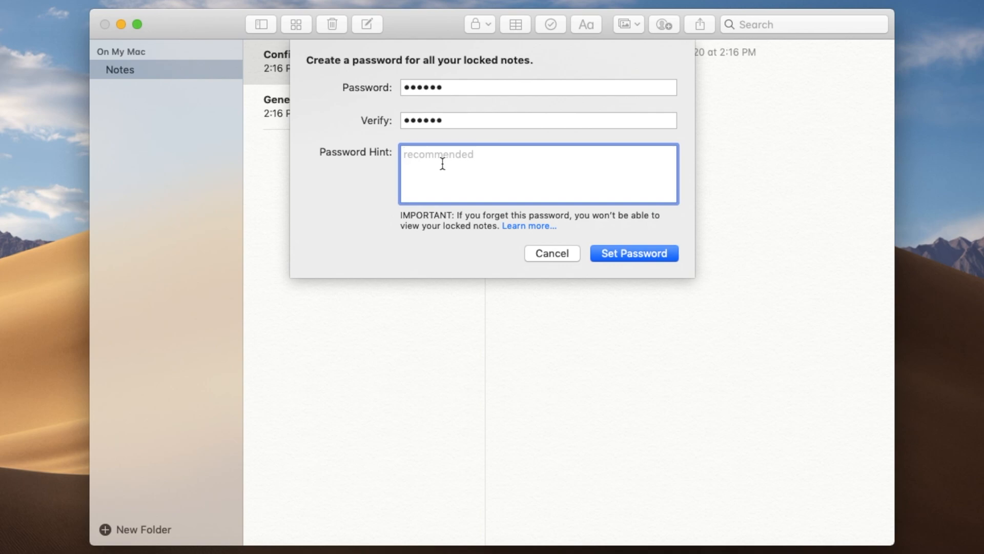
type("Easy pa")
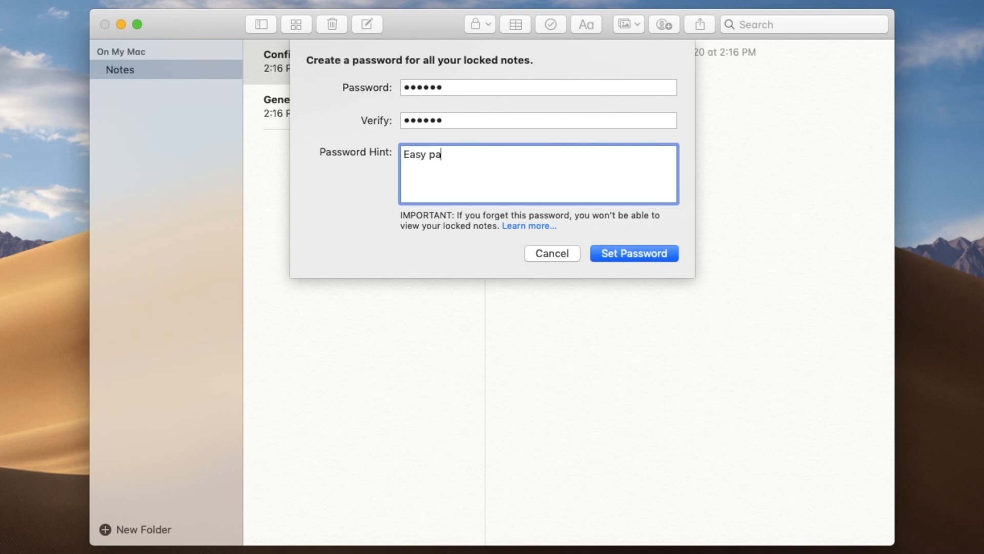
type("ssword")
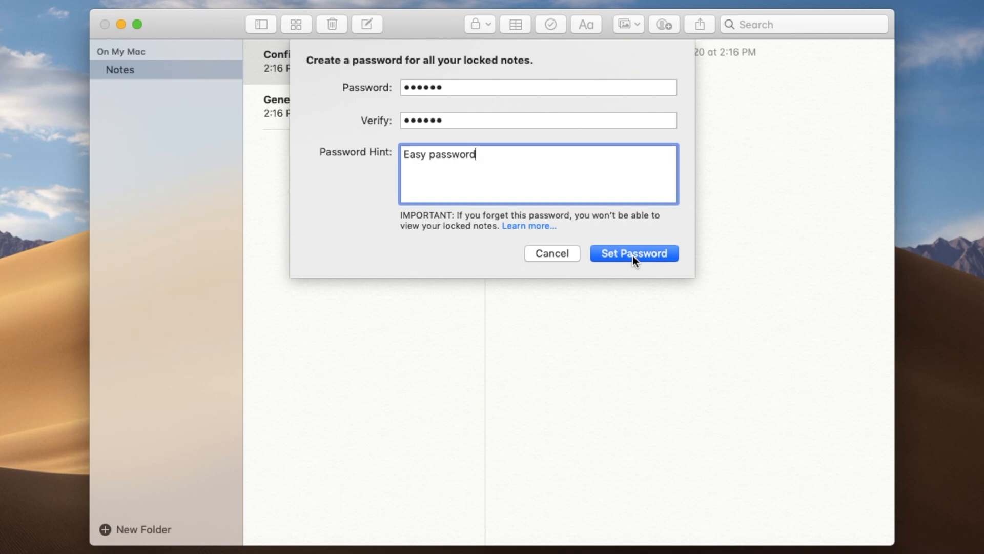
Step: Confirm the new password and hint, locking Confidential Note
left_click(634, 253)
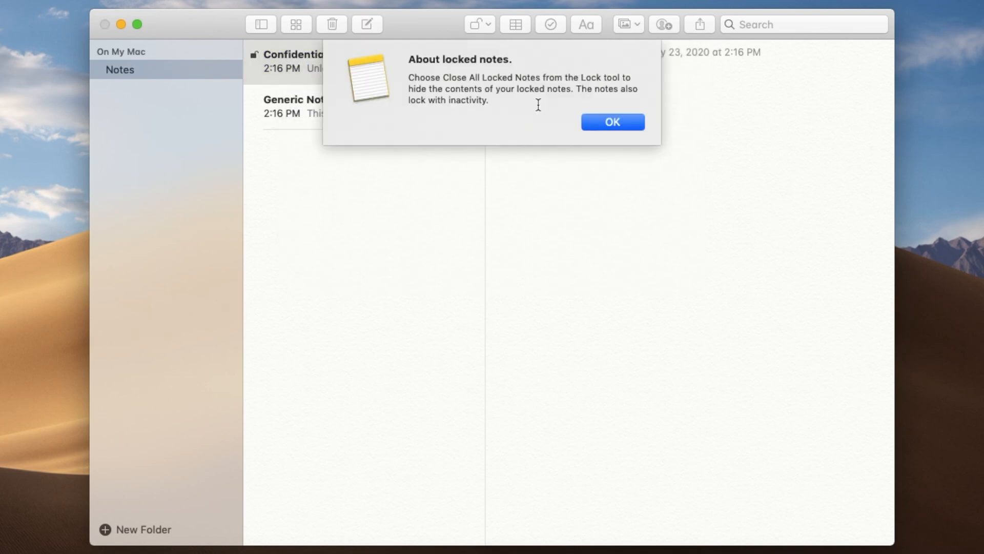
mouse_move(502, 114)
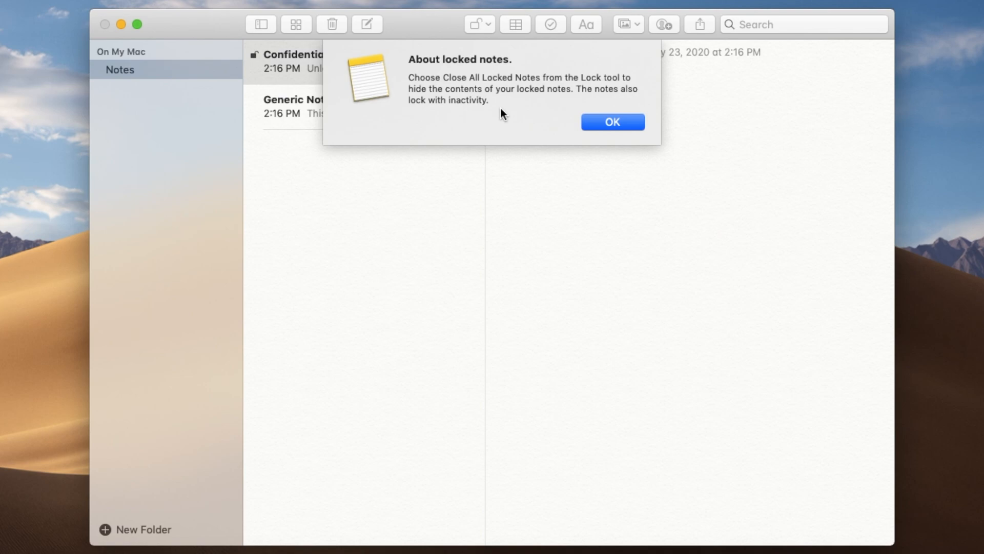
mouse_move(511, 103)
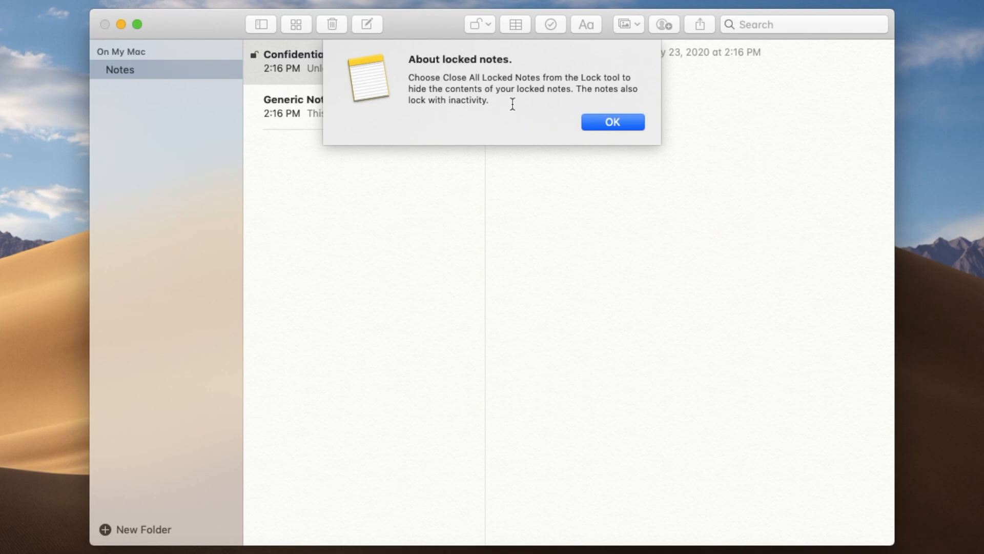
mouse_move(526, 114)
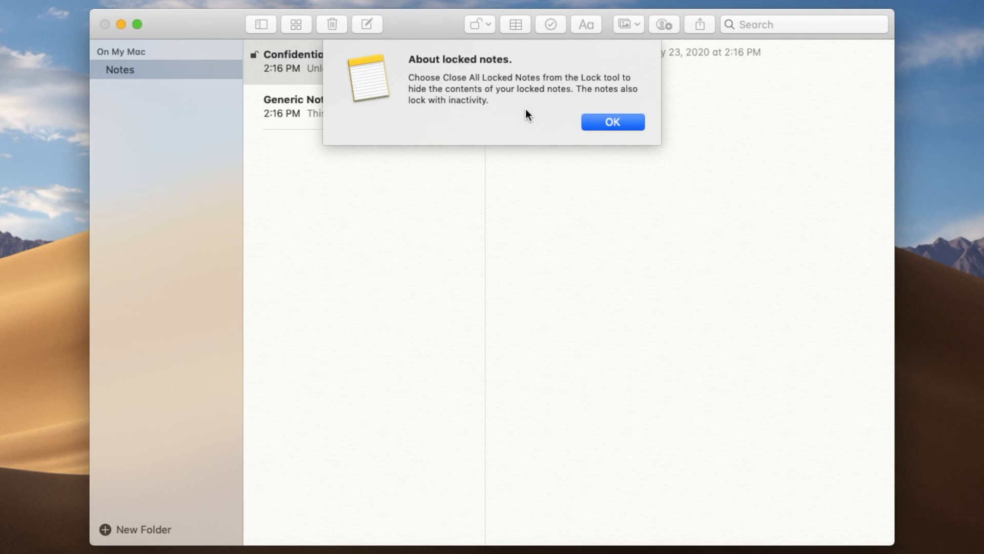
mouse_move(462, 130)
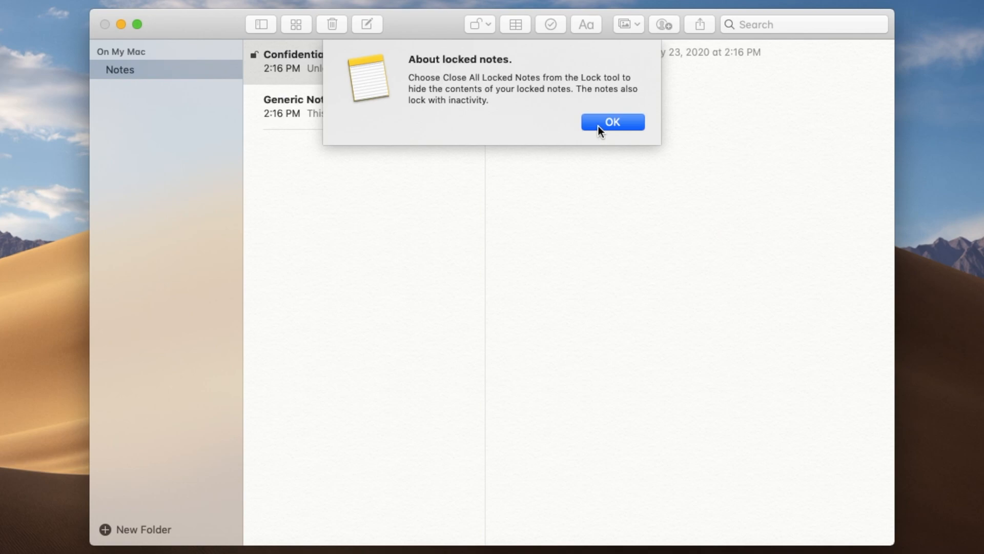
Step: Dismiss the About locked notes alert and switch to viewing Generic Note
left_click(612, 122)
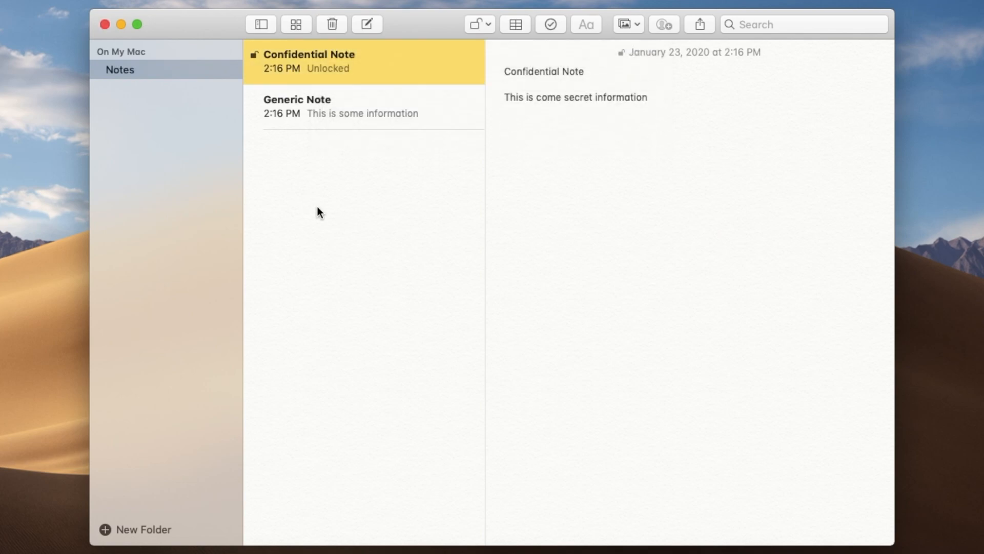
mouse_move(256, 77)
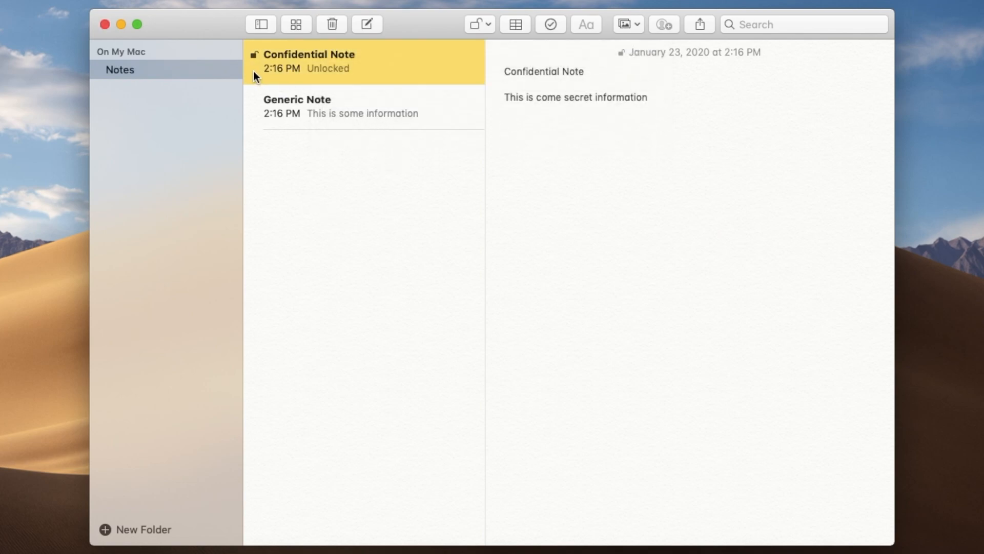
mouse_move(351, 116)
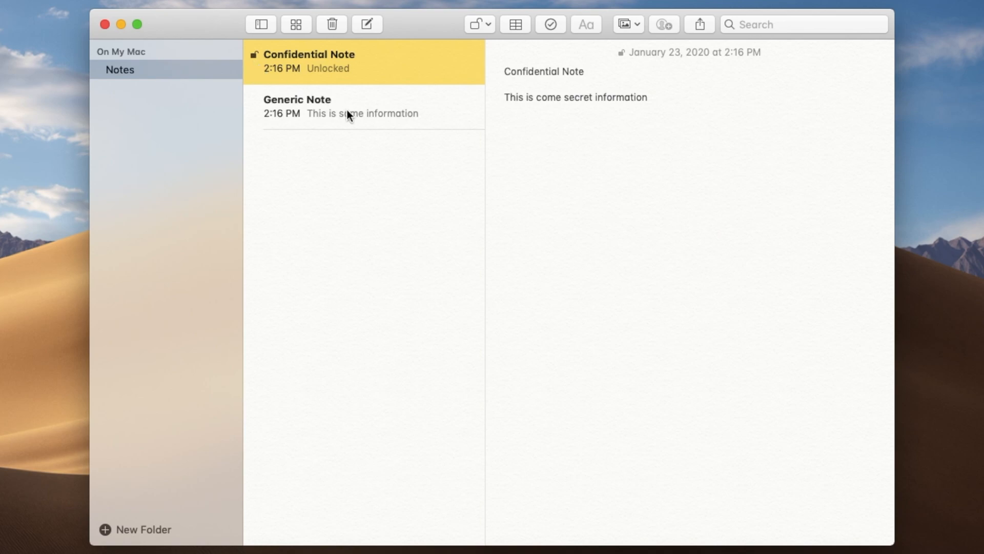
left_click(364, 107)
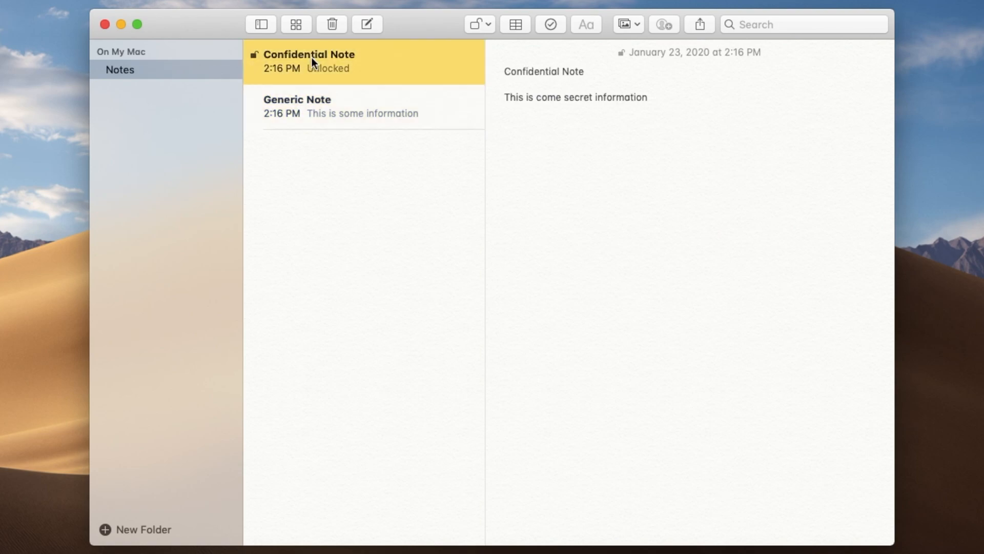
left_click(342, 106)
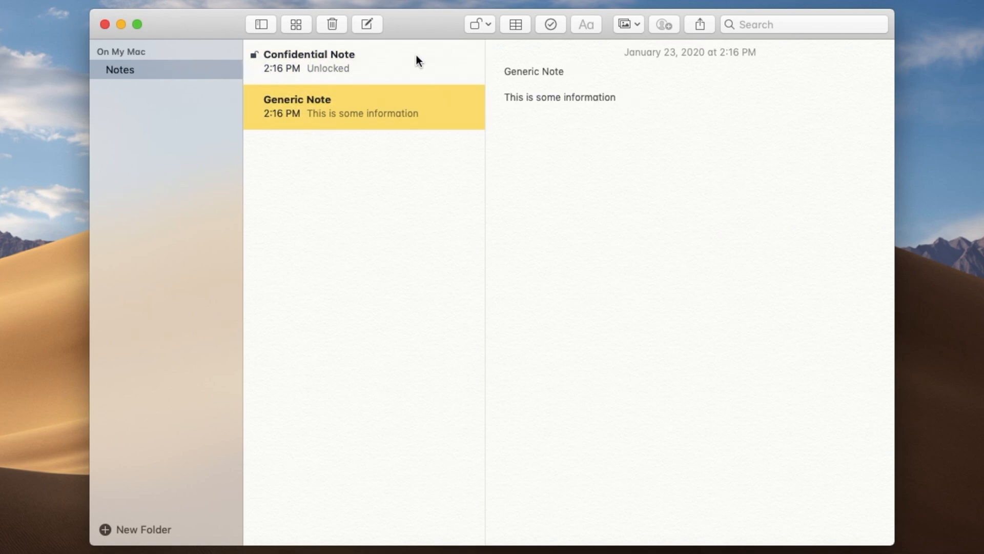
Step: Use Close All Locked Notes so Confidential Note is listed as Locked
left_click(477, 24)
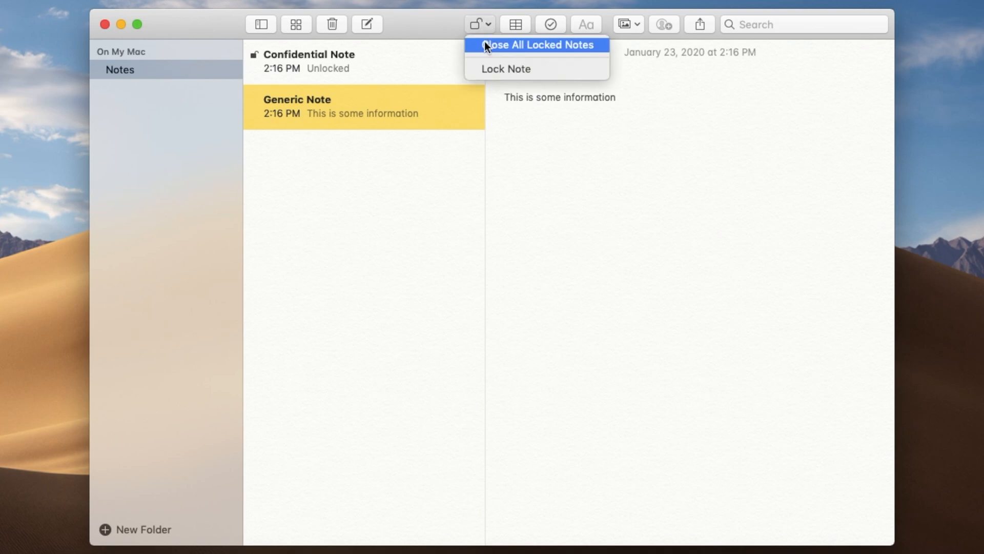
mouse_move(533, 52)
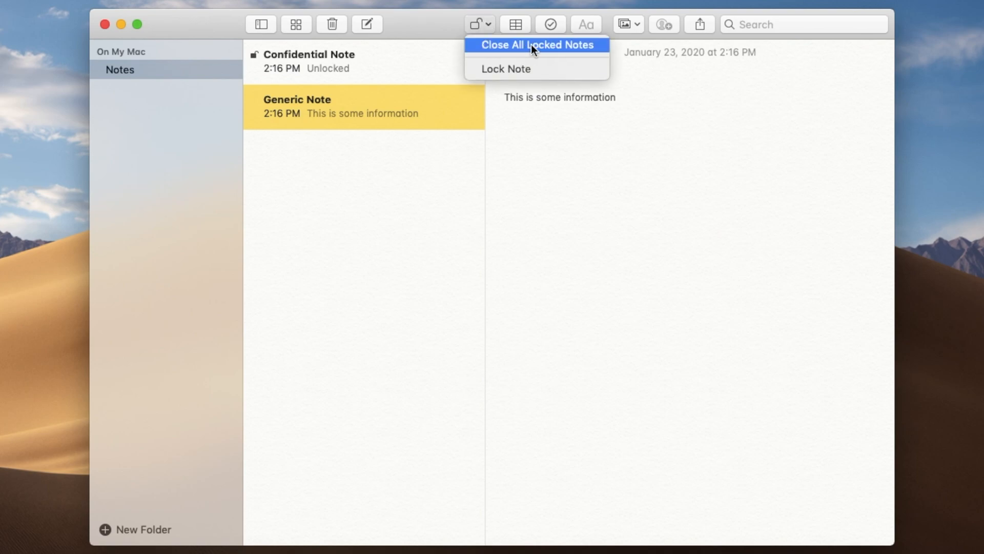
mouse_move(505, 69)
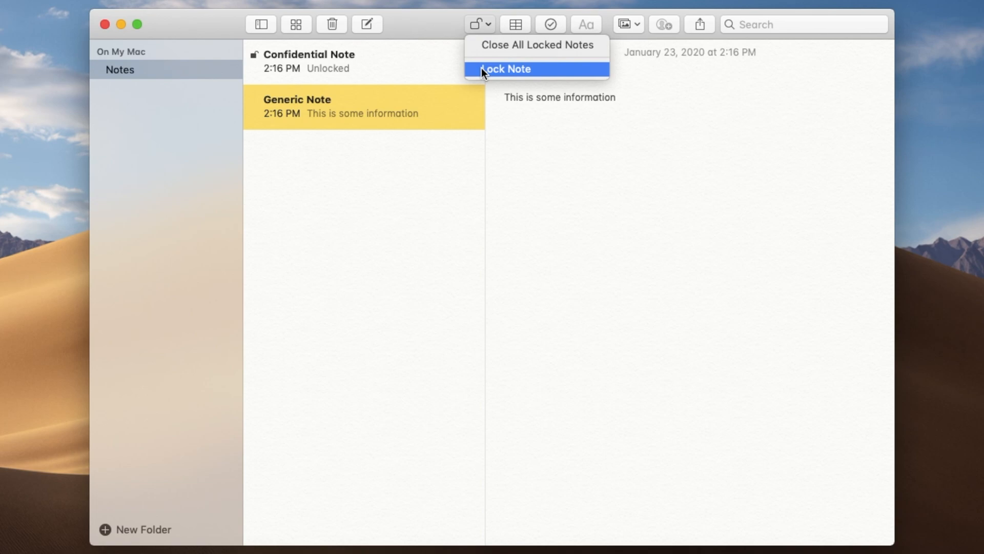
mouse_move(308, 112)
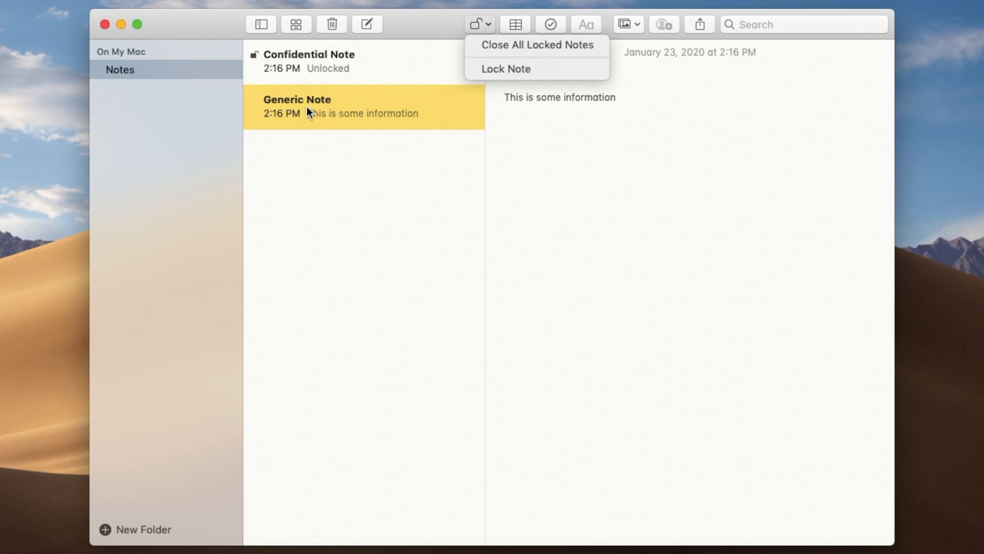
mouse_move(323, 118)
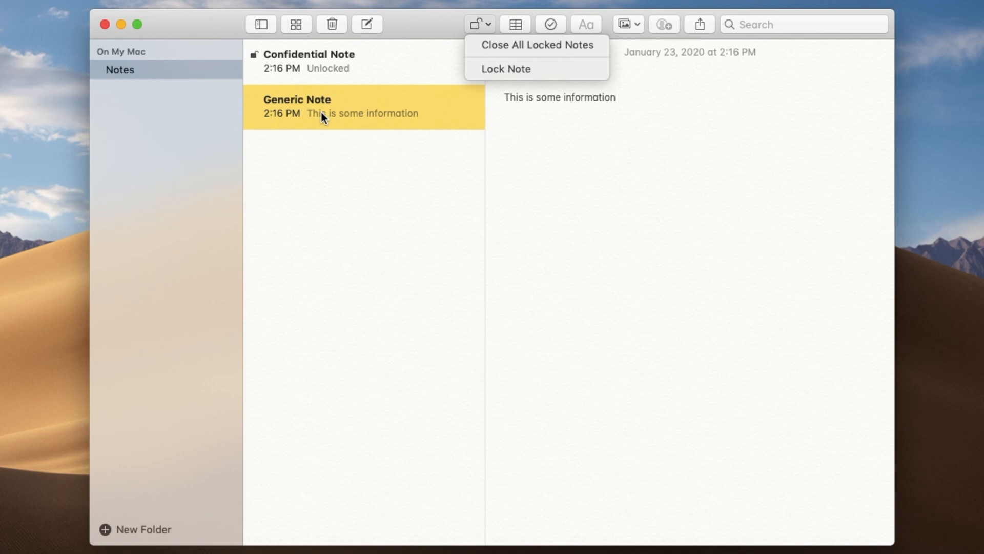
mouse_move(536, 44)
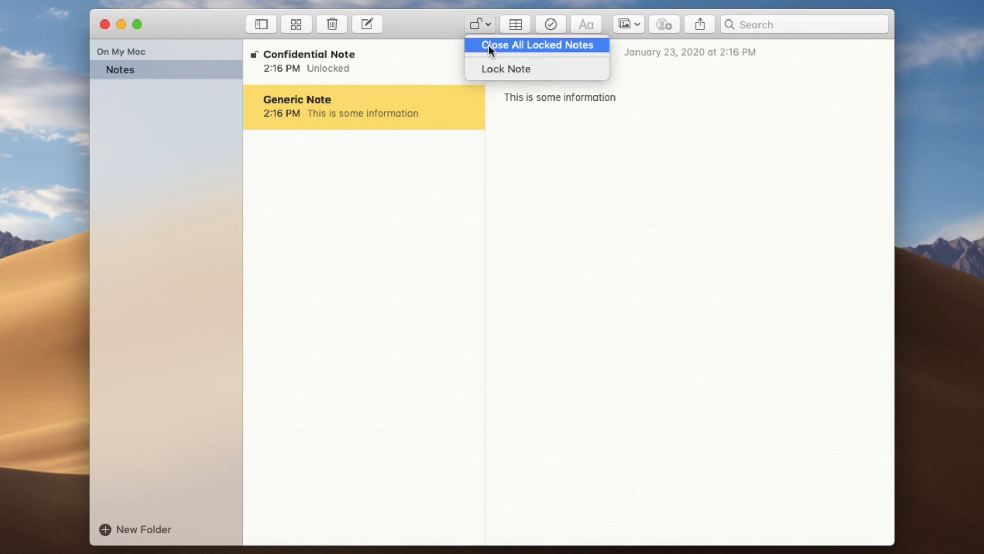
mouse_move(320, 66)
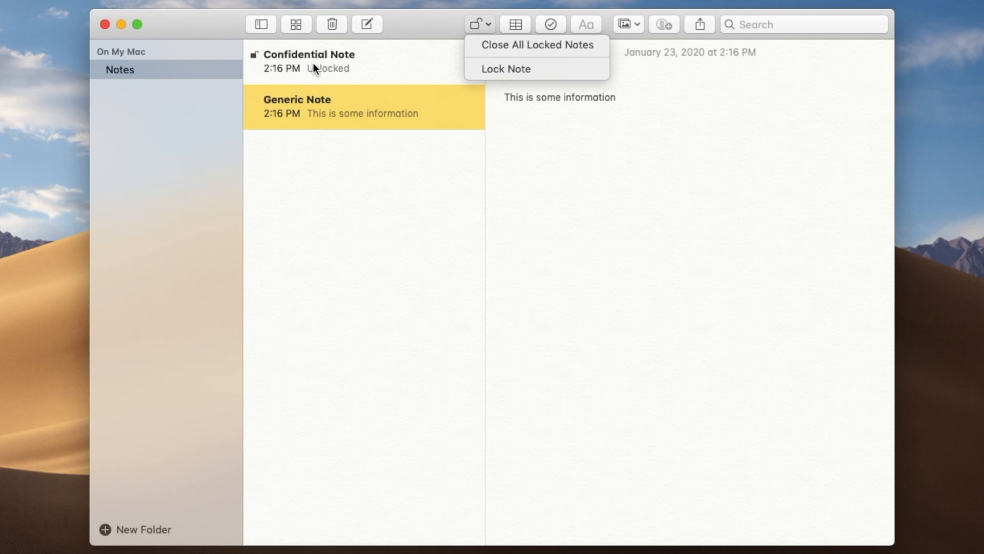
mouse_move(536, 44)
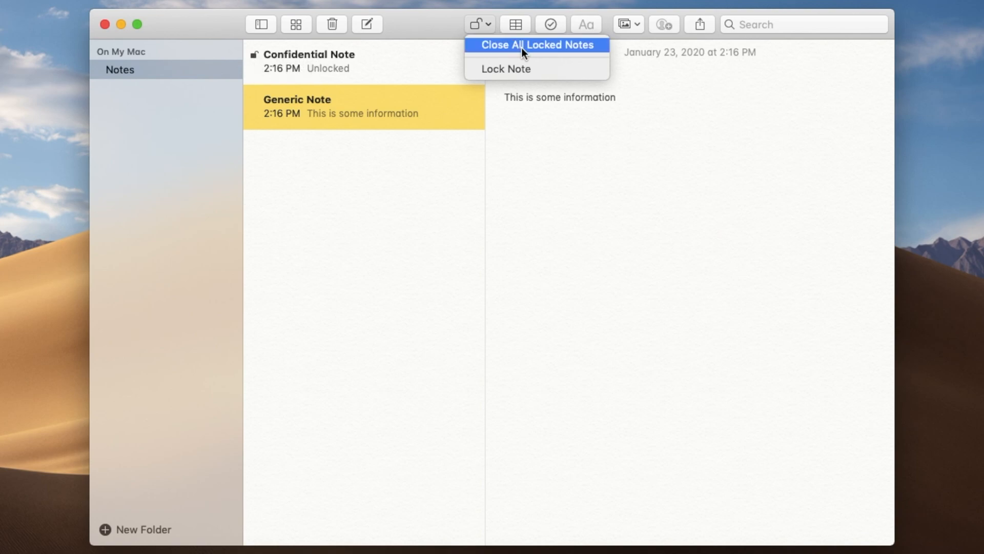
left_click(537, 44)
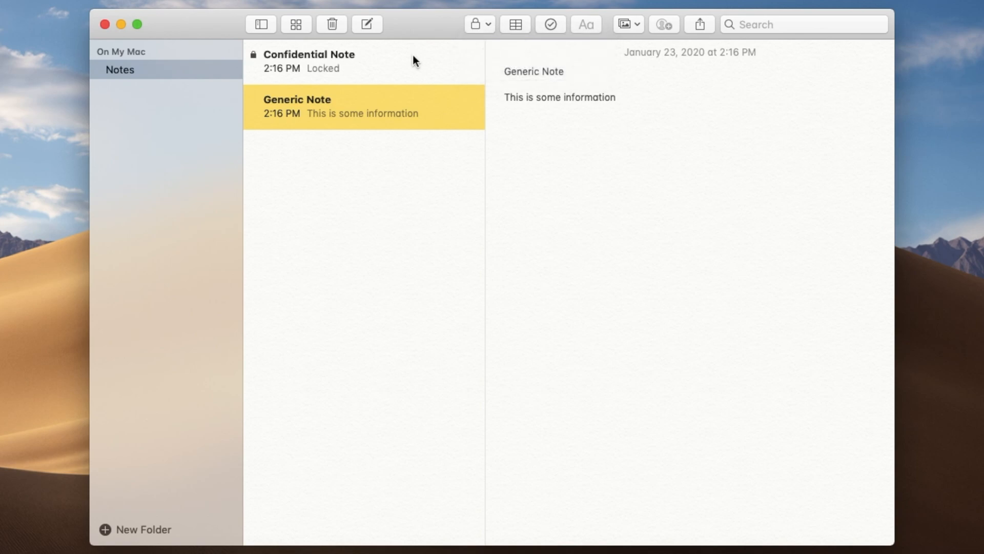
mouse_move(307, 65)
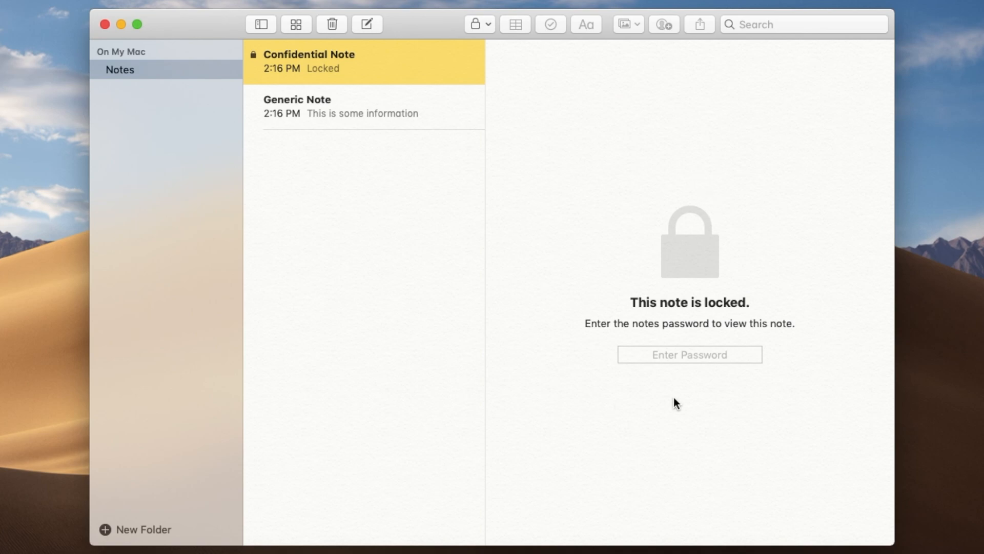
mouse_move(682, 372)
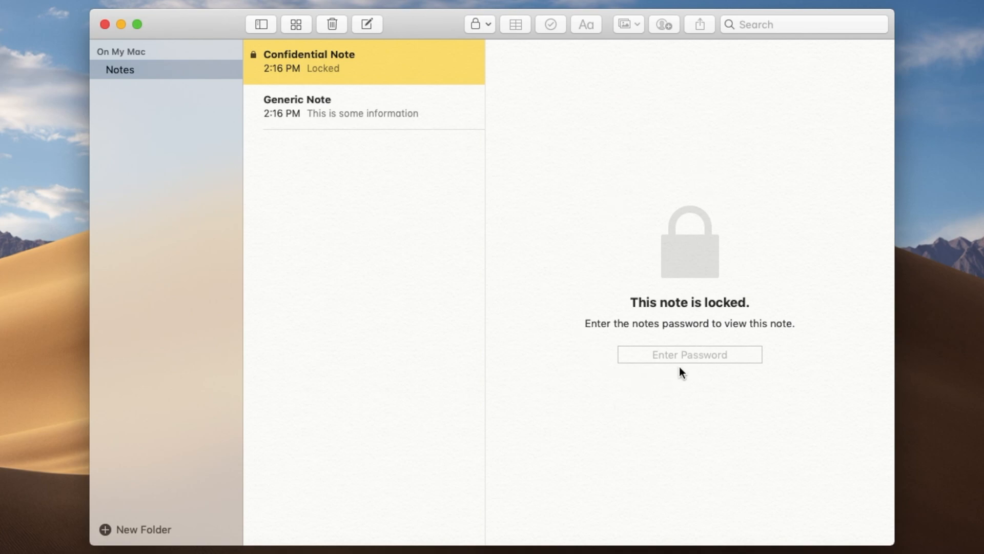
left_click(688, 354)
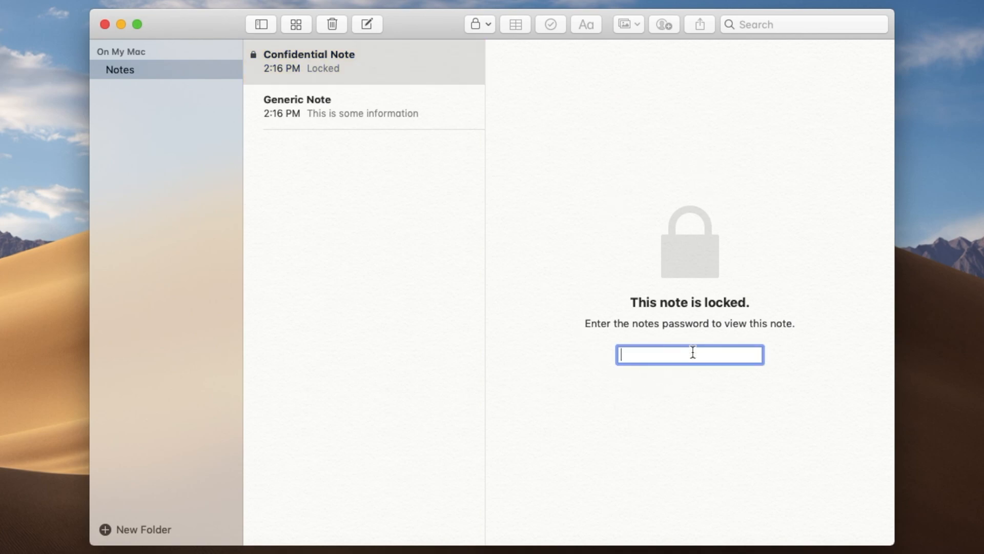
type("password")
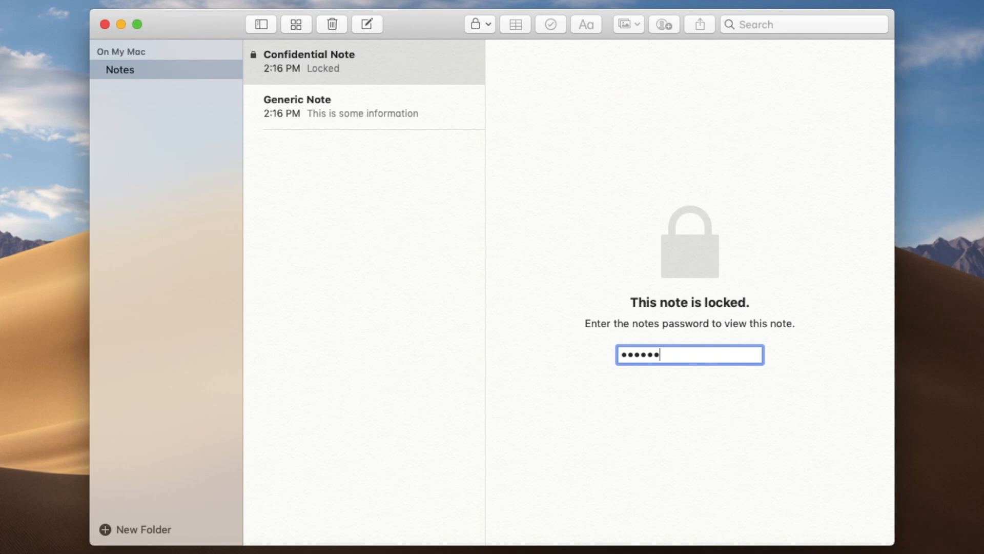
key("Return")
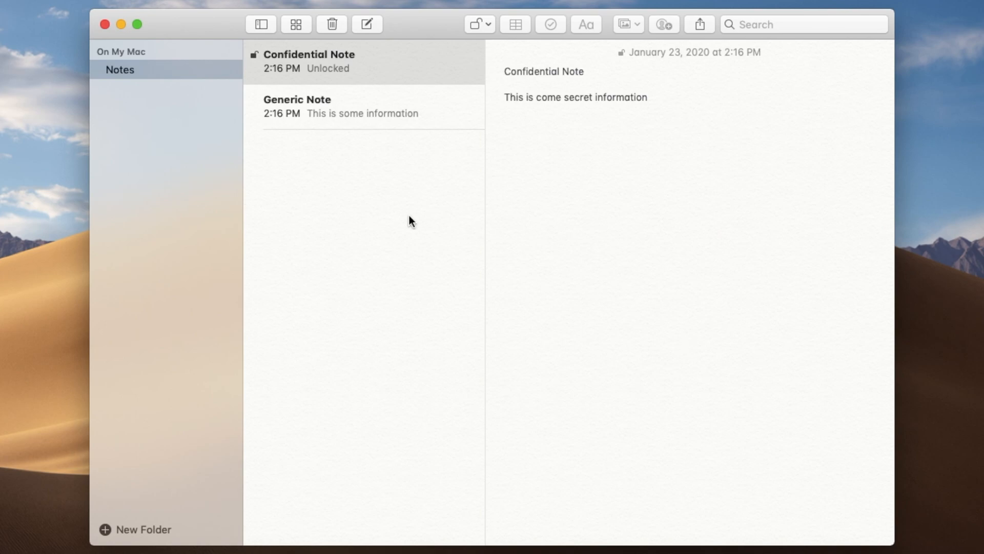
mouse_move(317, 86)
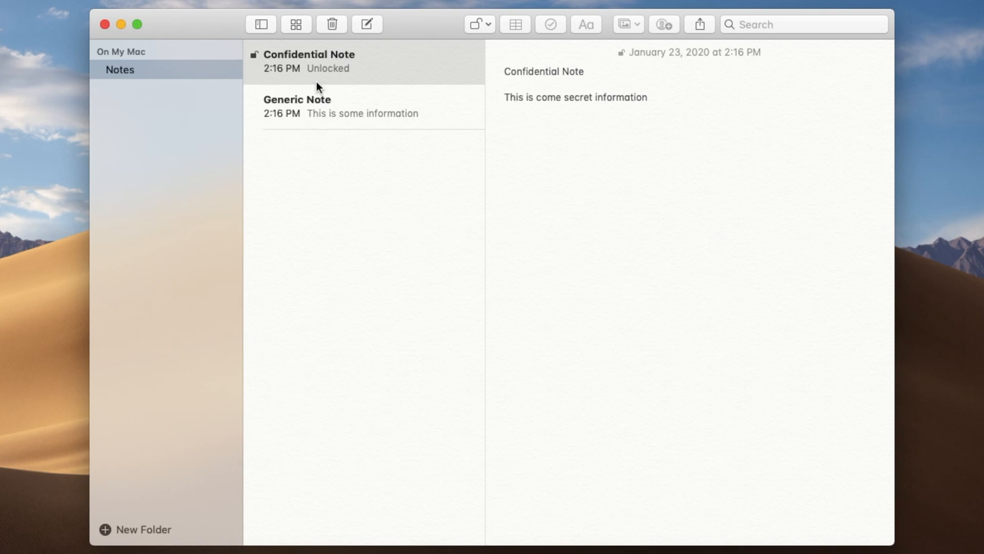